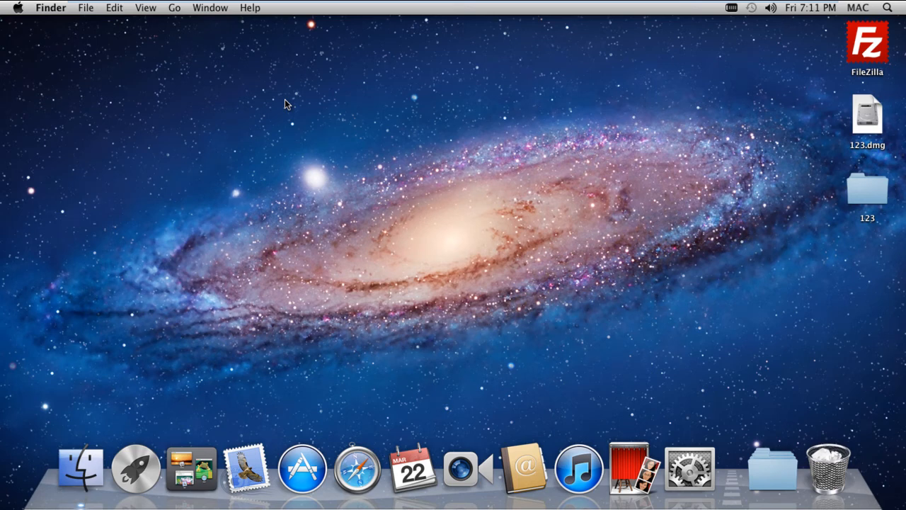
pyautogui.moveTo(268, 89)
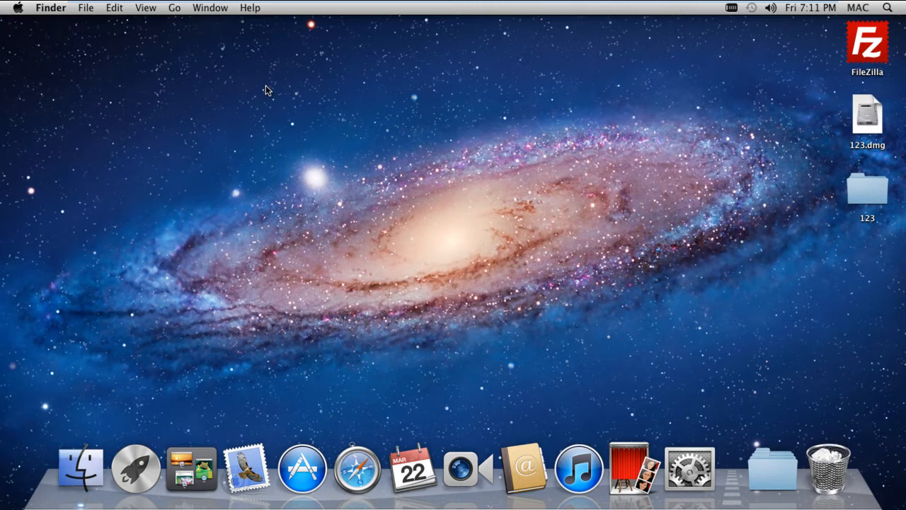
pyautogui.moveTo(251, 81)
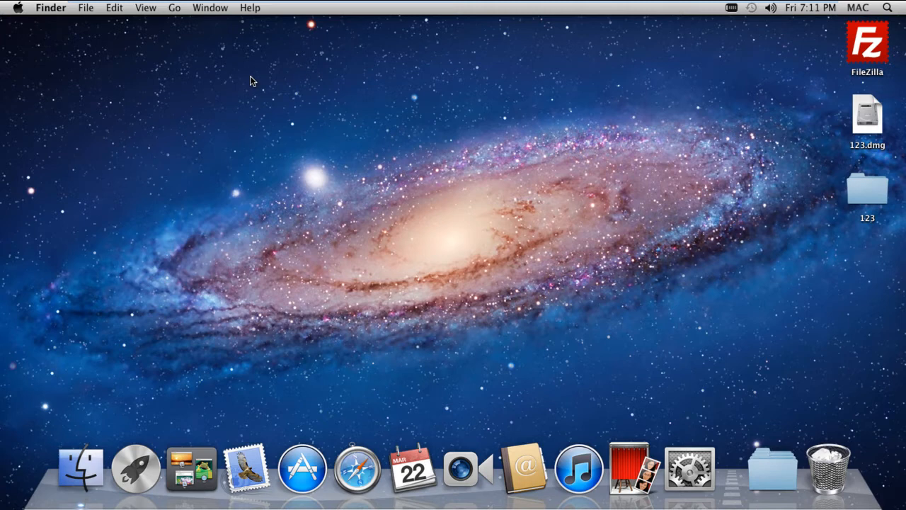
pyautogui.moveTo(238, 71)
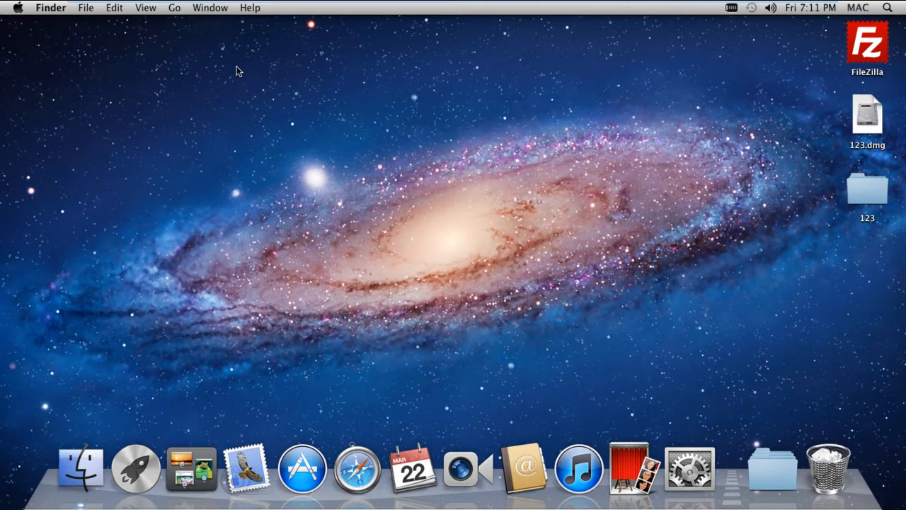
# Launch Terminal from the Utilities folder in Finder
pyautogui.click(174, 8)
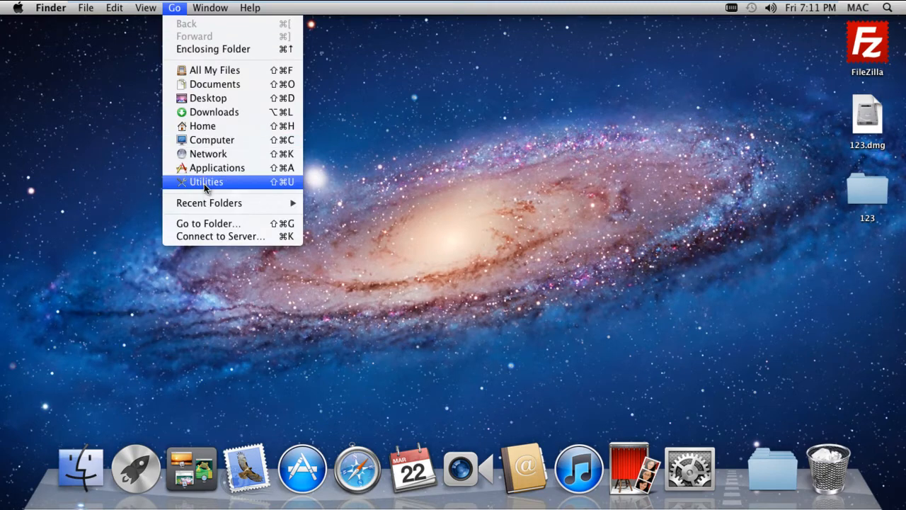
pyautogui.click(205, 181)
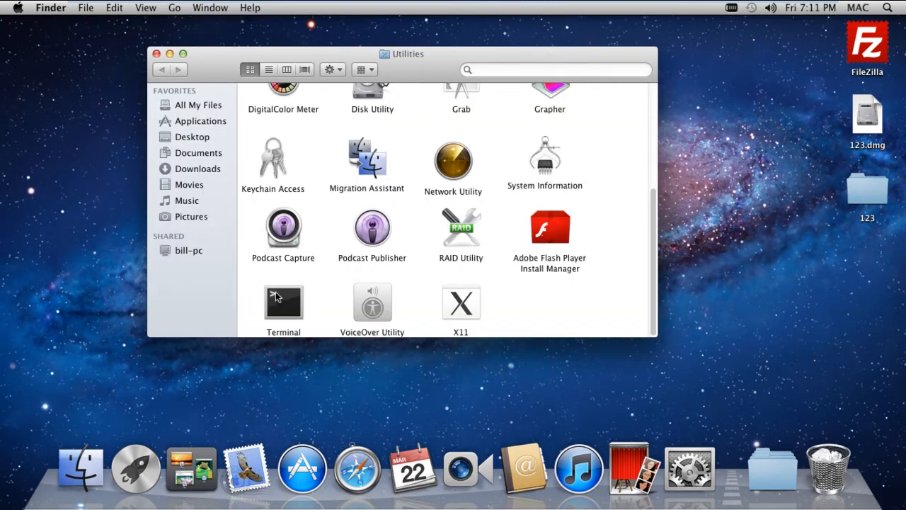
pyautogui.doubleClick(283, 302)
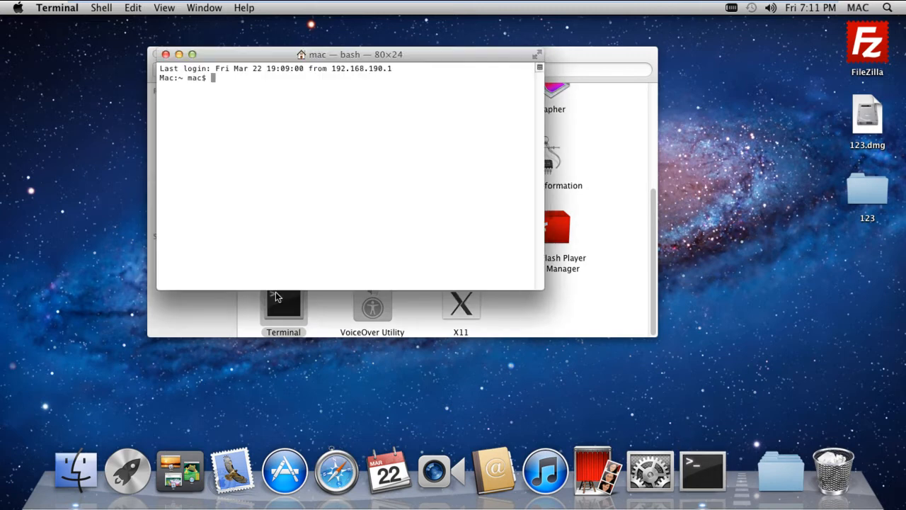
# Start an SSH connection as user mac to 192.168.190.132
pyautogui.write('ssh')
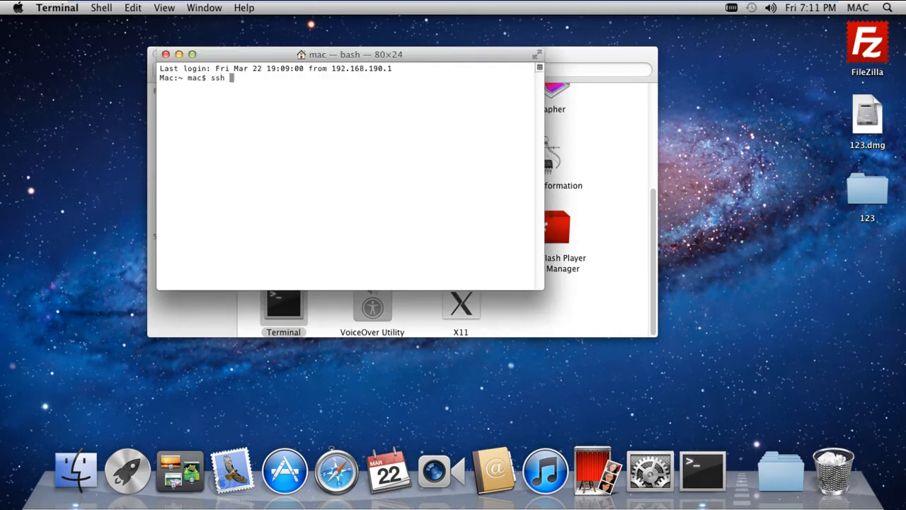
pyautogui.write('mac')
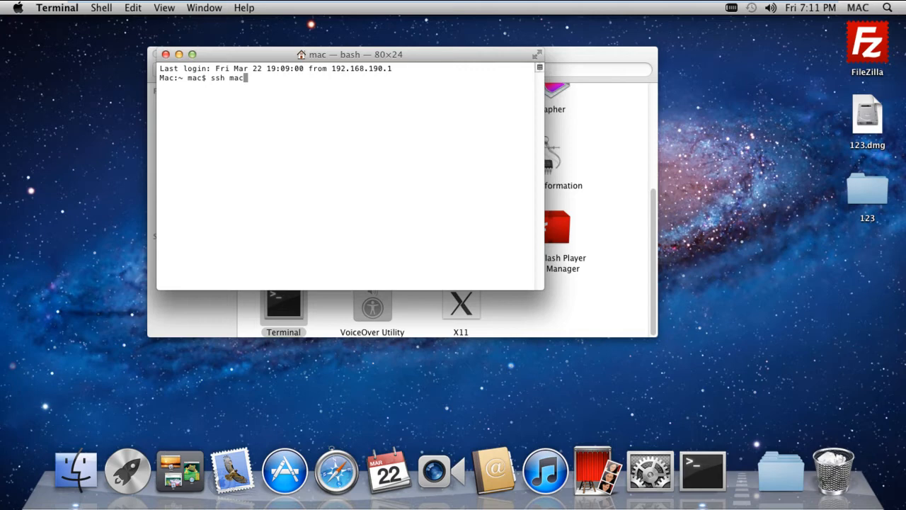
pyautogui.write('@192.168.190.132')
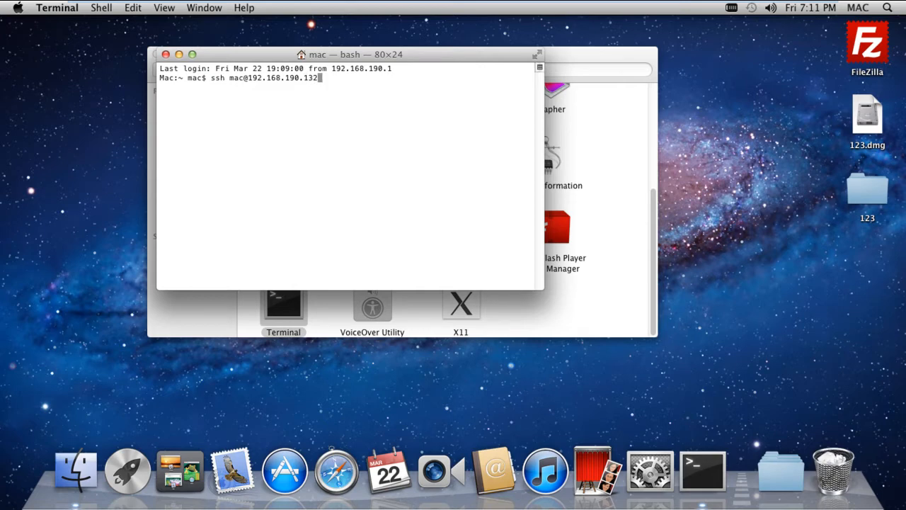
pyautogui.press('Return')
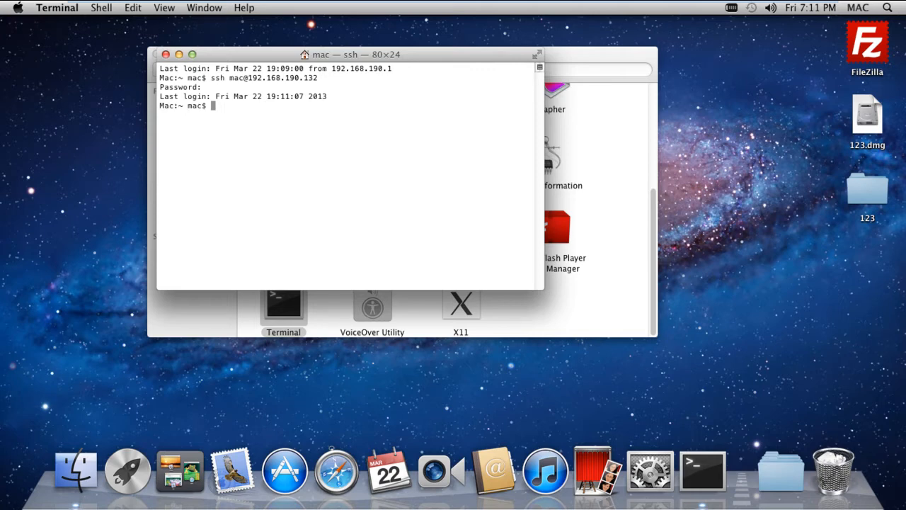
# List the remote home folder and create the NewDirSsh directory with mkdir
pyautogui.write('ls')
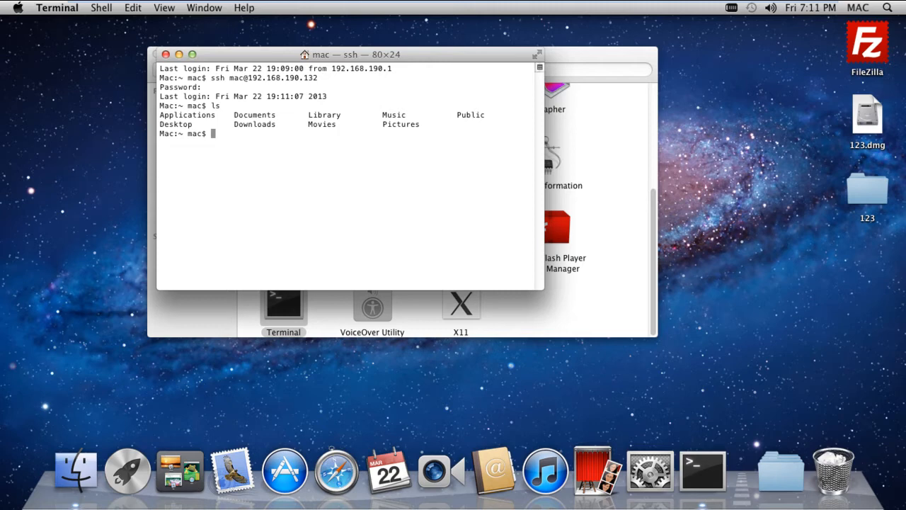
pyautogui.write('mkdi')
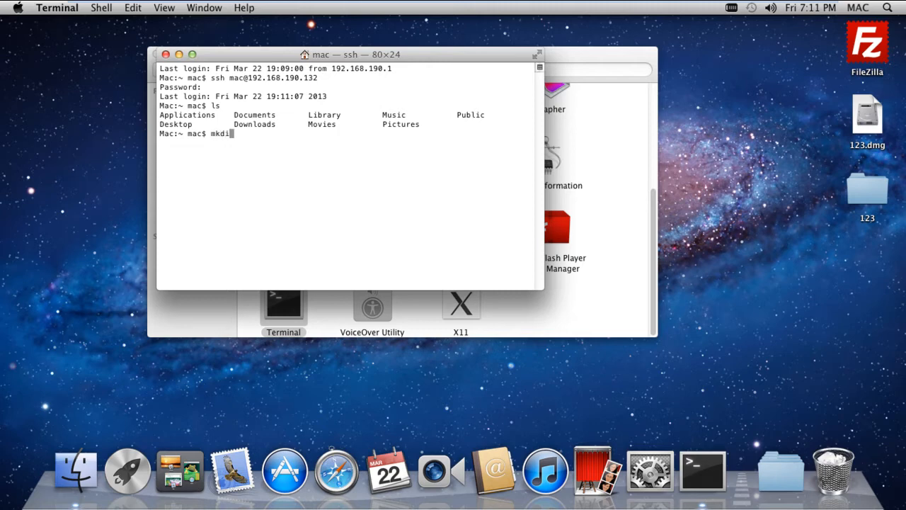
pyautogui.write('" "')
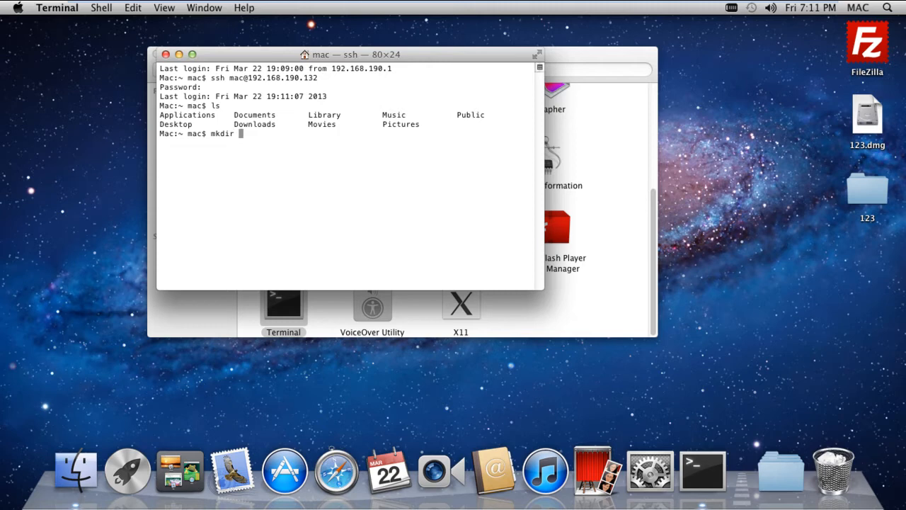
pyautogui.write('NewDirSsh')
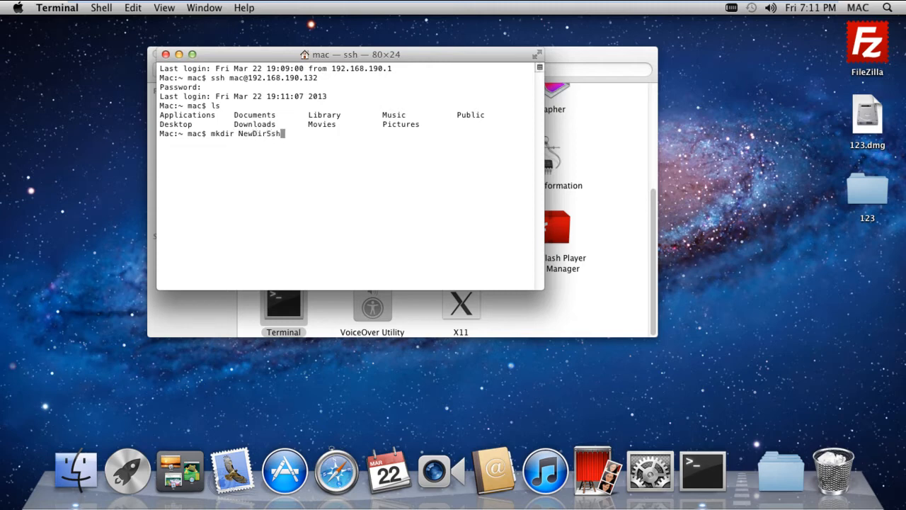
pyautogui.press('Return')
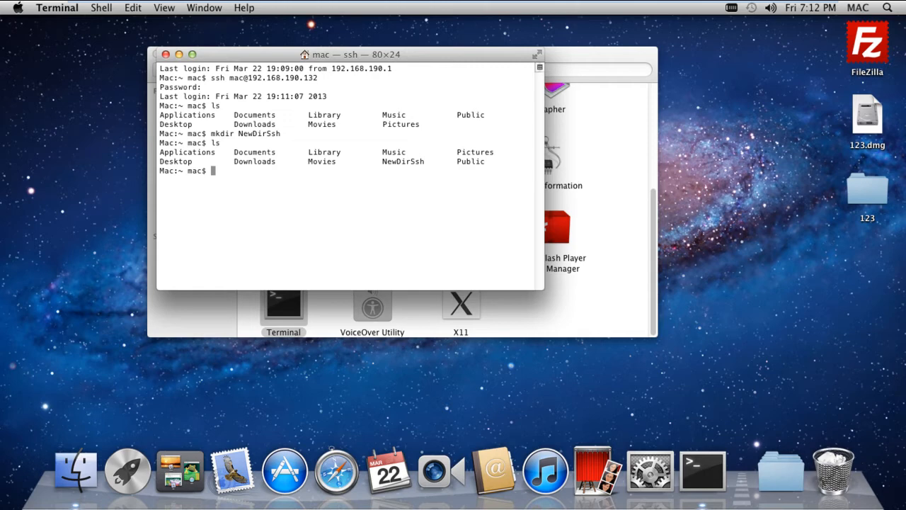
# Enter NewDirSsh, return home, list it, and type rmdir NewDirSsh
pyautogui.write('cd')
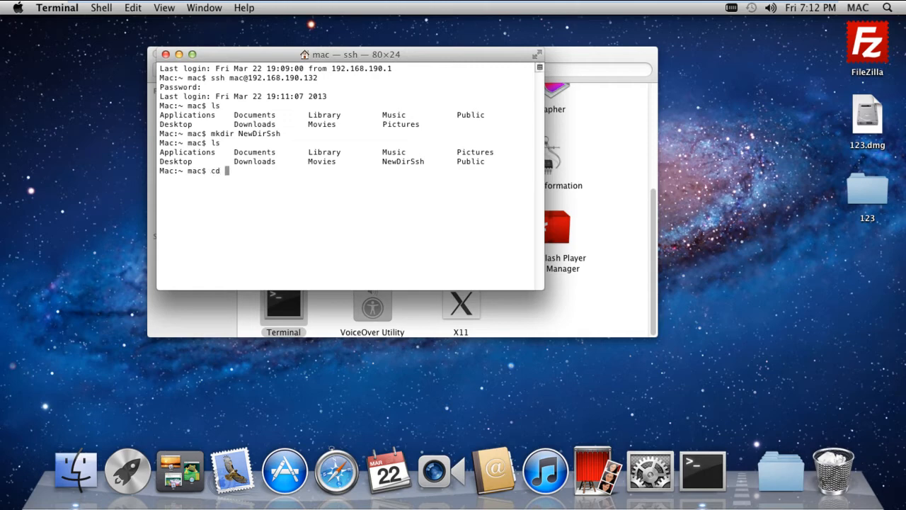
pyautogui.write('NewDirSsh')
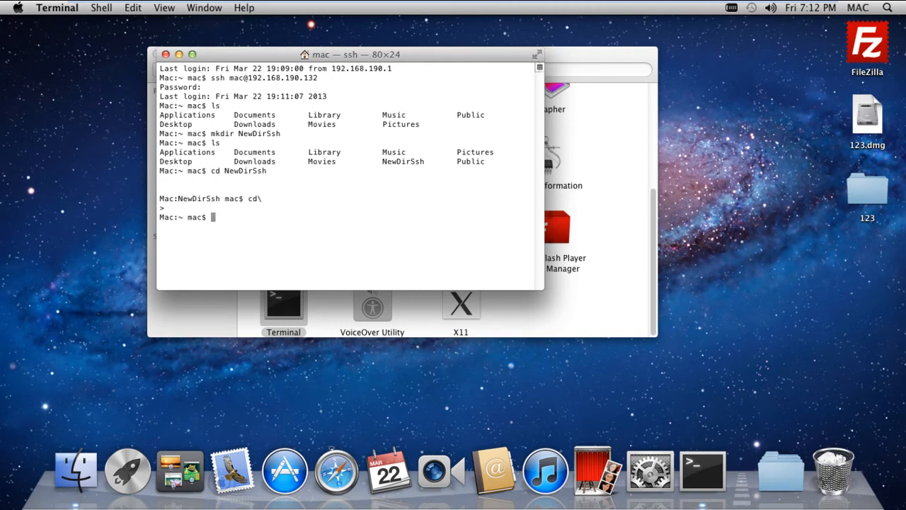
pyautogui.write('ls')
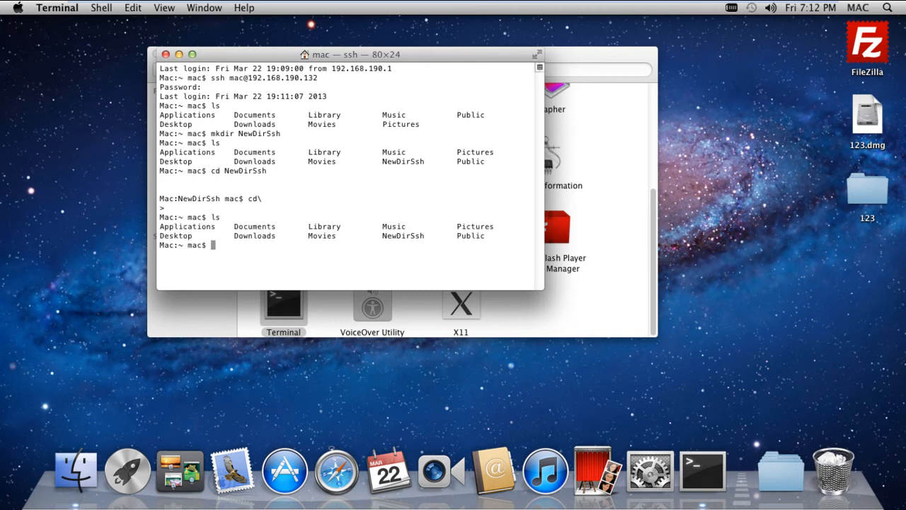
pyautogui.write('rmdir NewDirSsh')
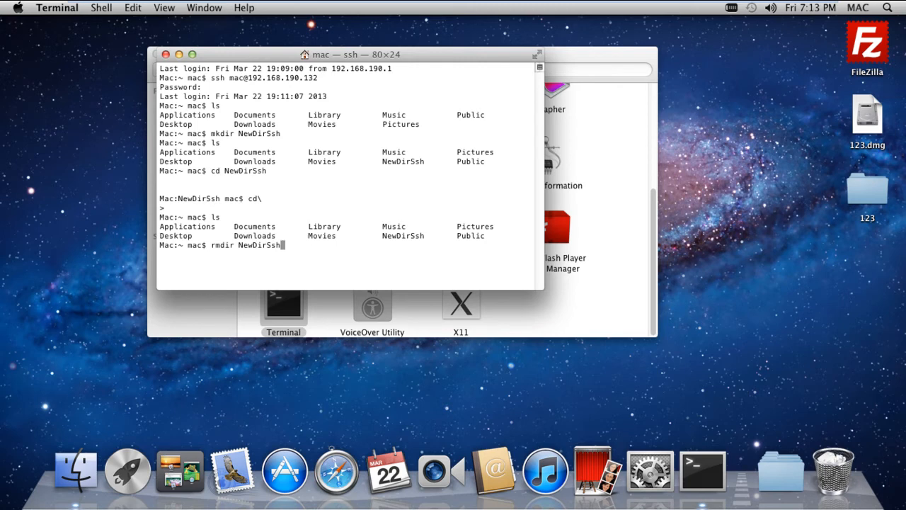
# Remove the NewDirSsh directory and type logout at the prompt
pyautogui.press('Return')
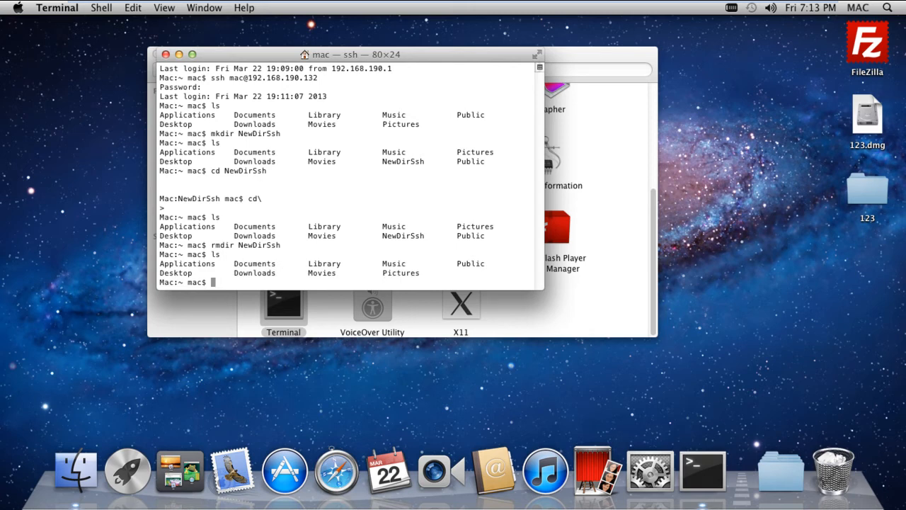
pyautogui.write('log')
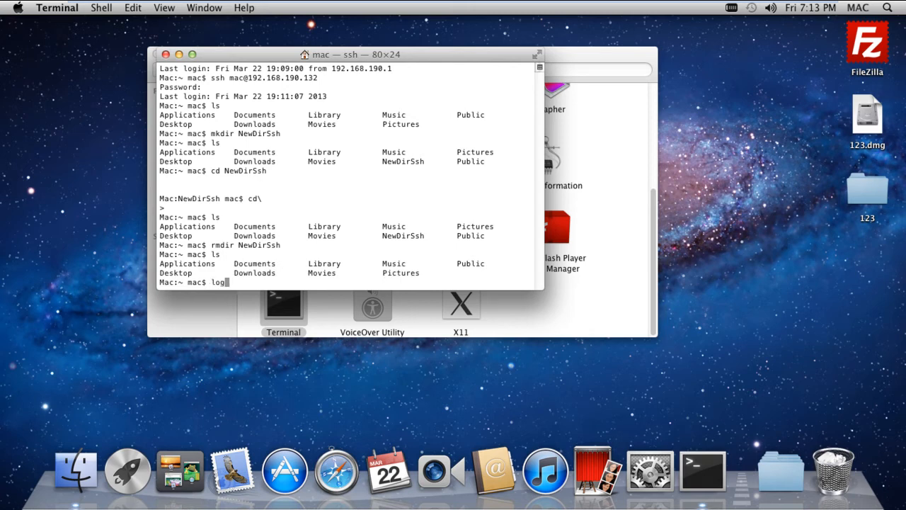
pyautogui.write('out')
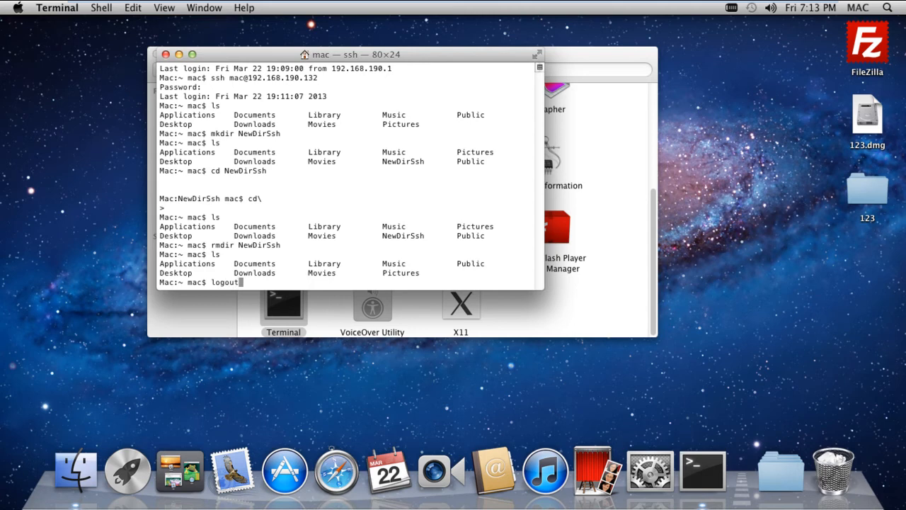